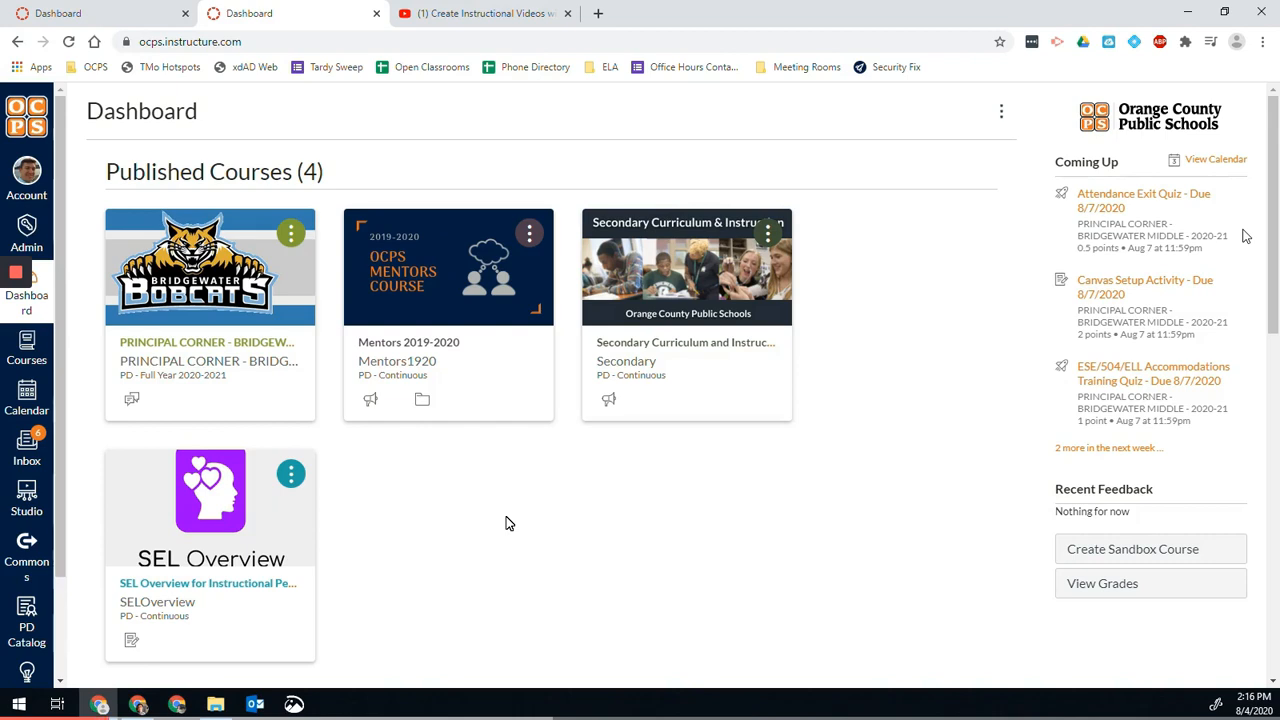
mouse_move(548, 578)
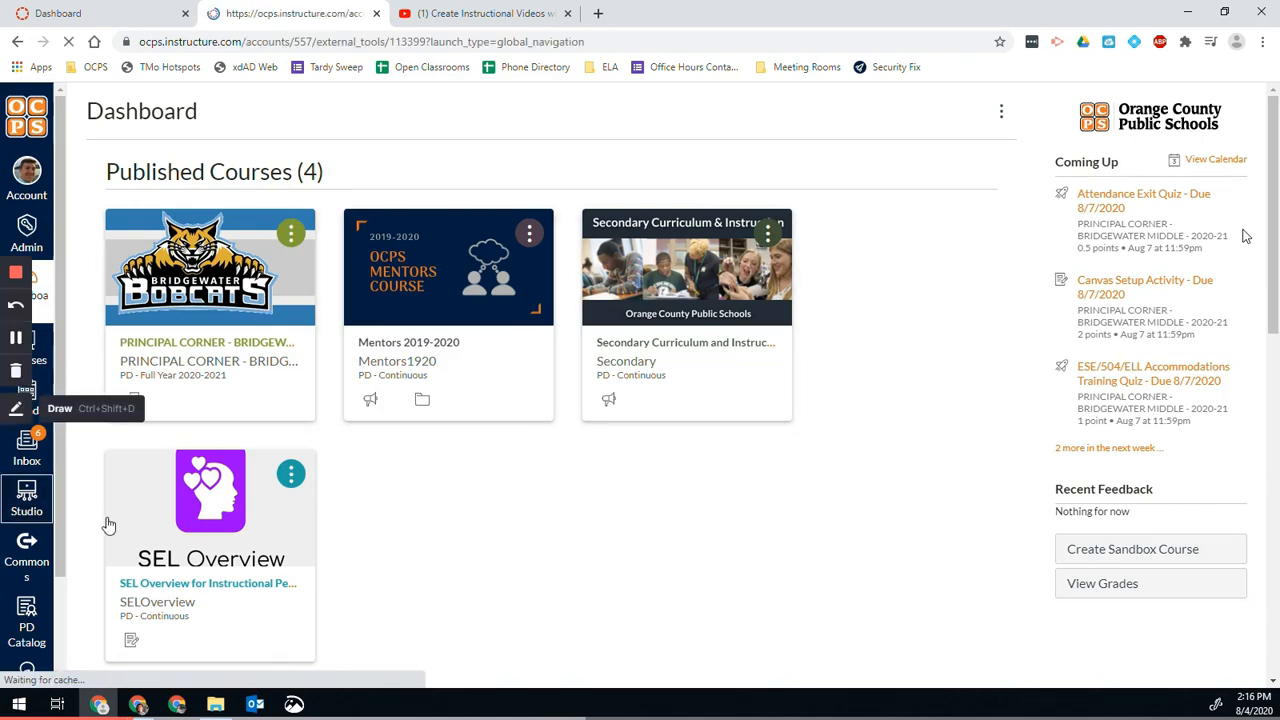
Go to the Studio media library from the Canvas global navigation.
left_click(28, 496)
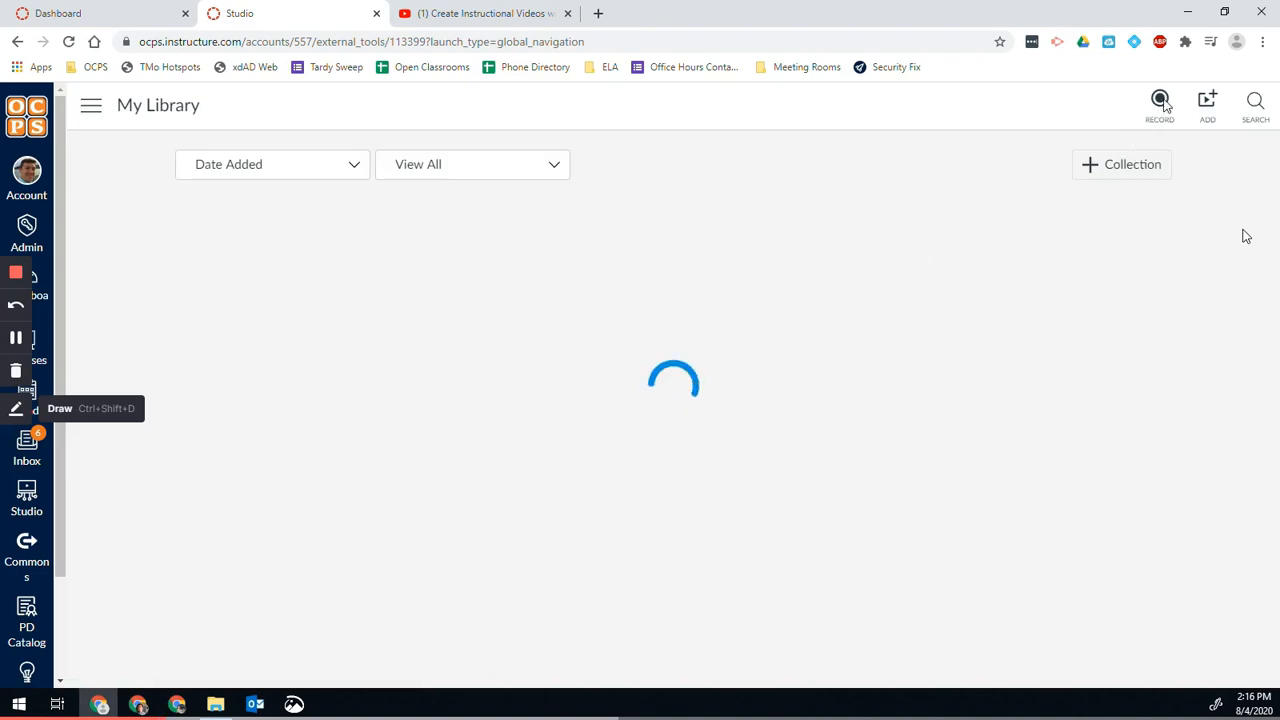
Choose Screen Capture from Record, bringing up the capture-app download prompt.
left_click(1160, 104)
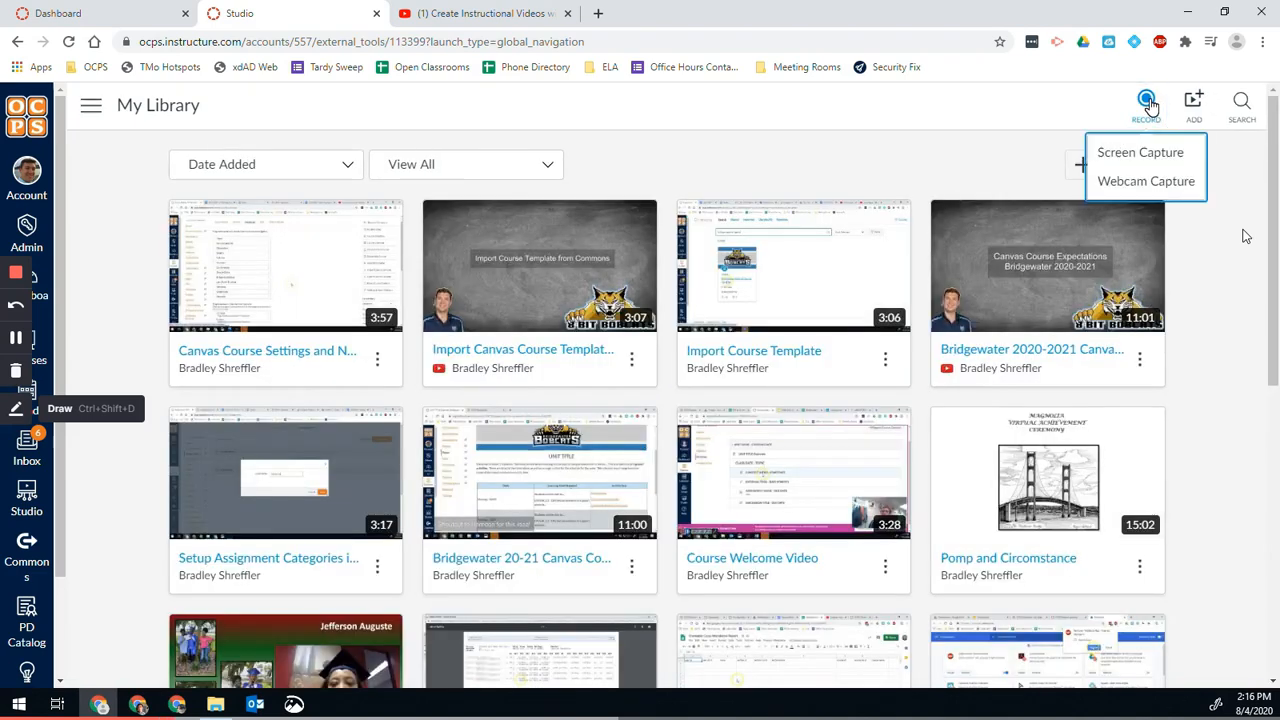
left_click(1146, 104)
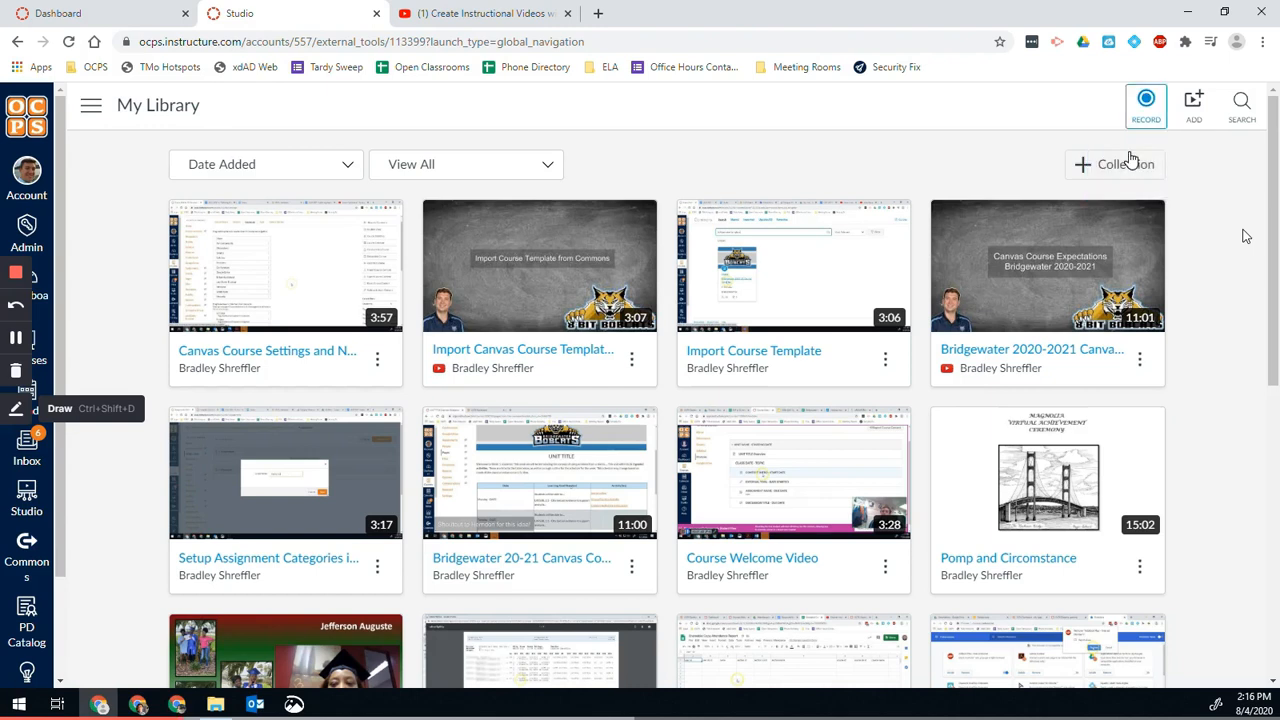
left_click(1146, 104)
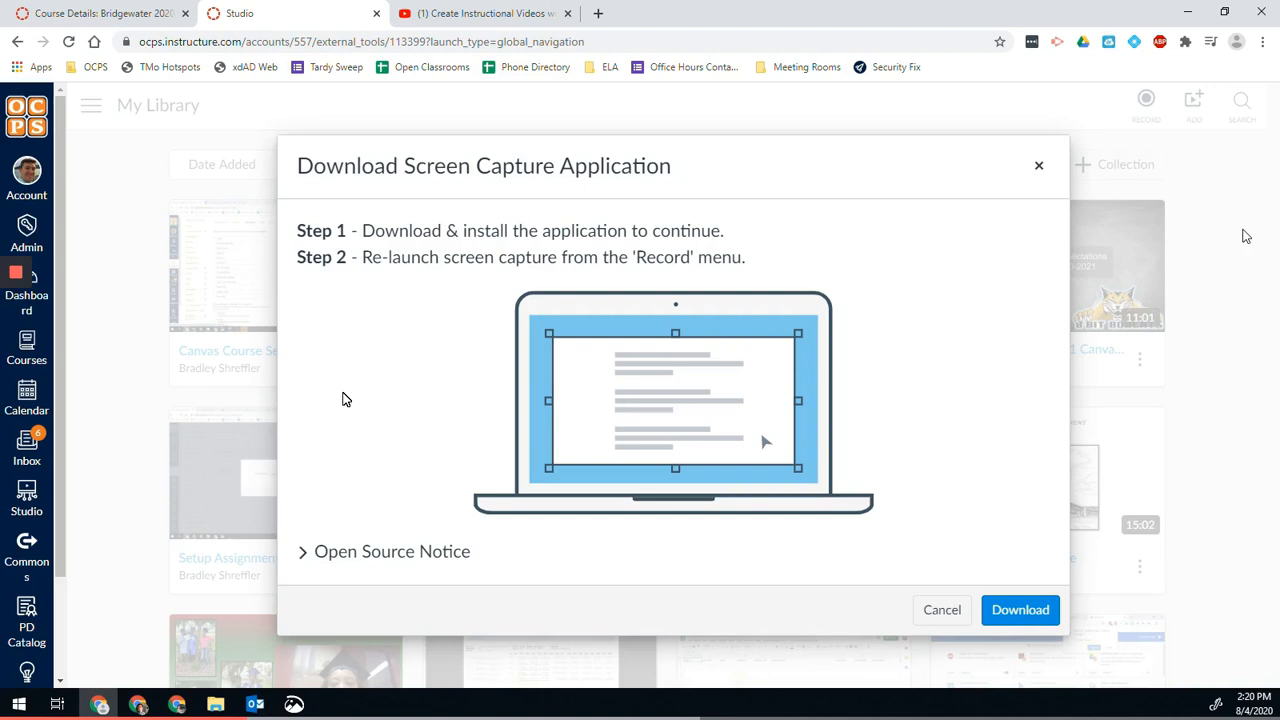
mouse_move(972, 566)
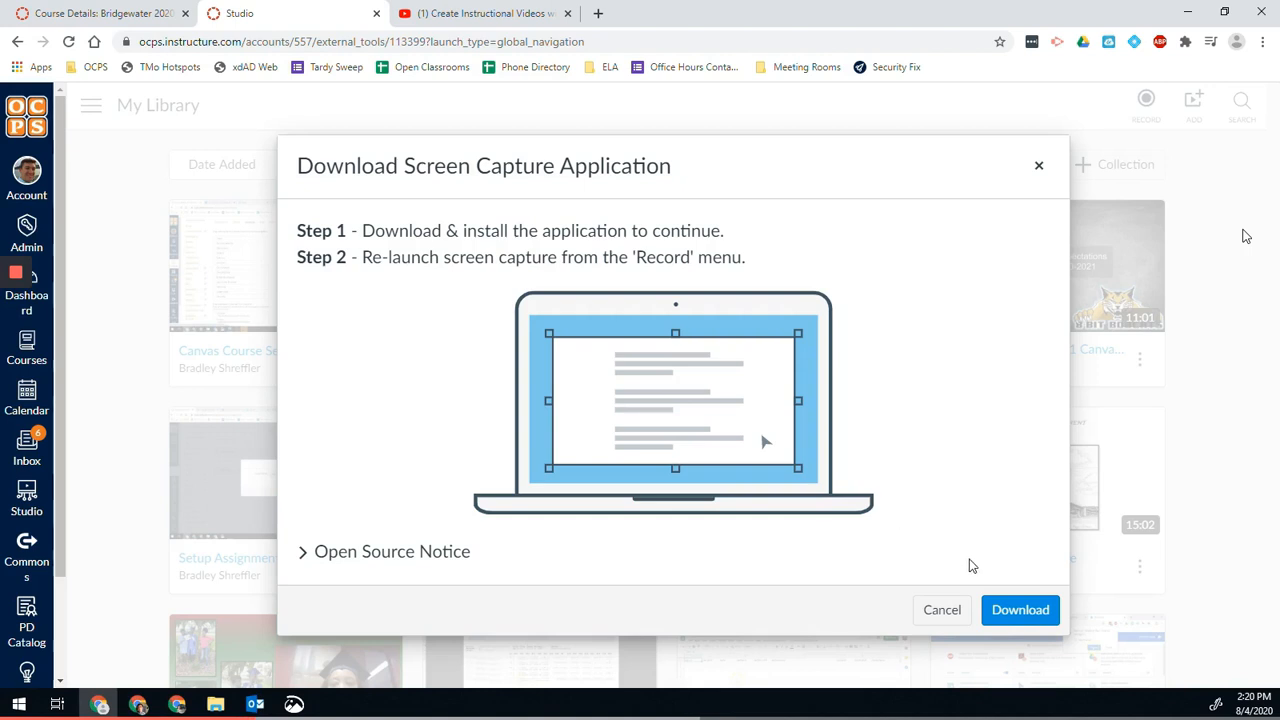
Download and install the screen recorder launcher and confirm it is ready.
left_click(1020, 610)
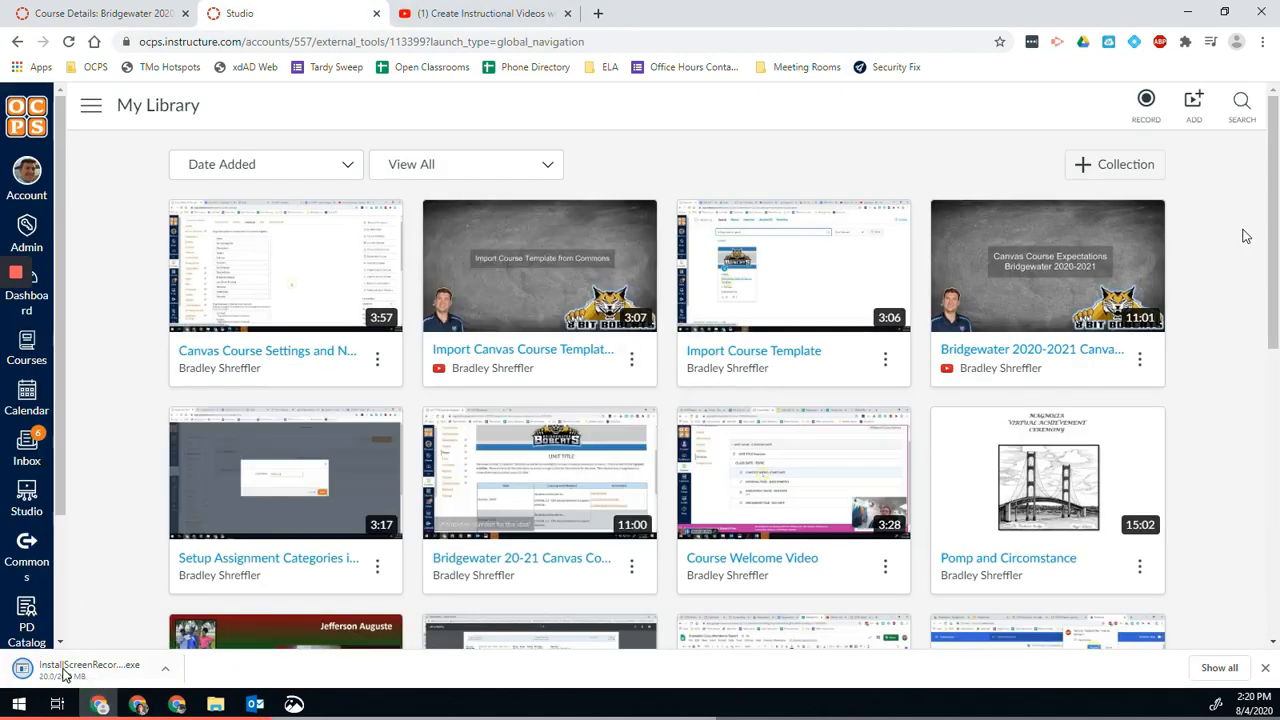
mouse_move(90, 668)
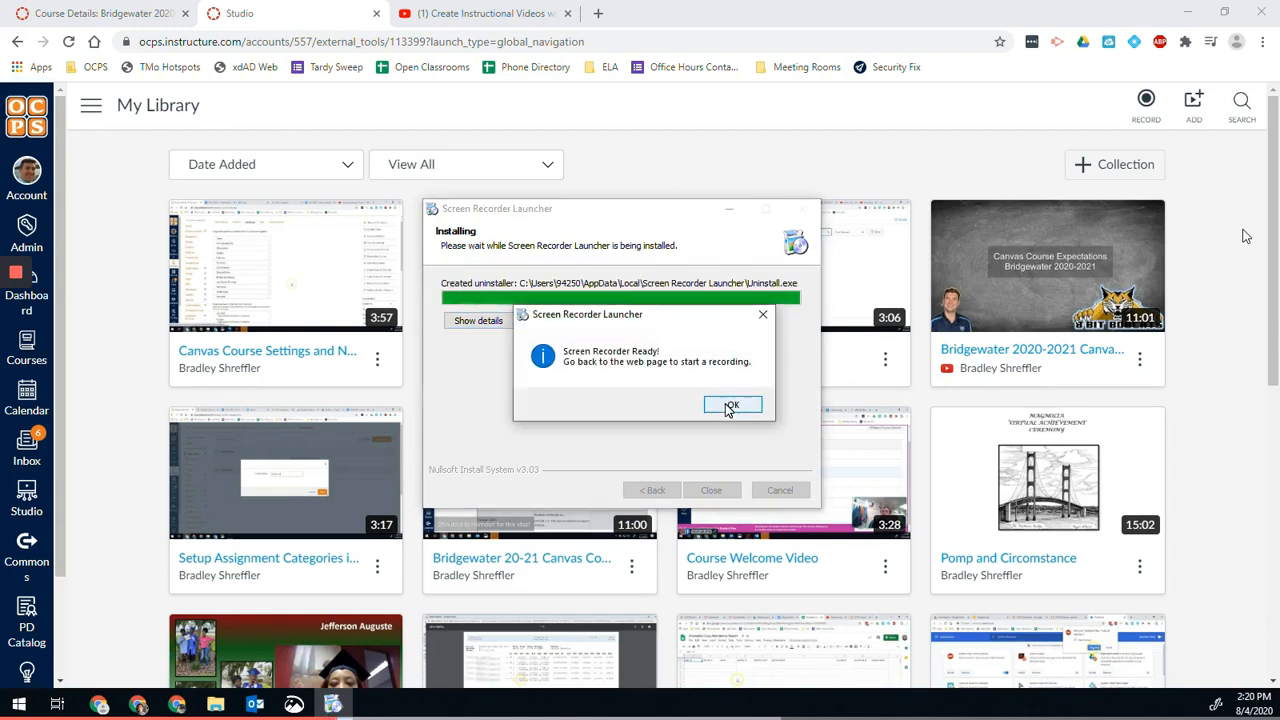
left_click(732, 404)
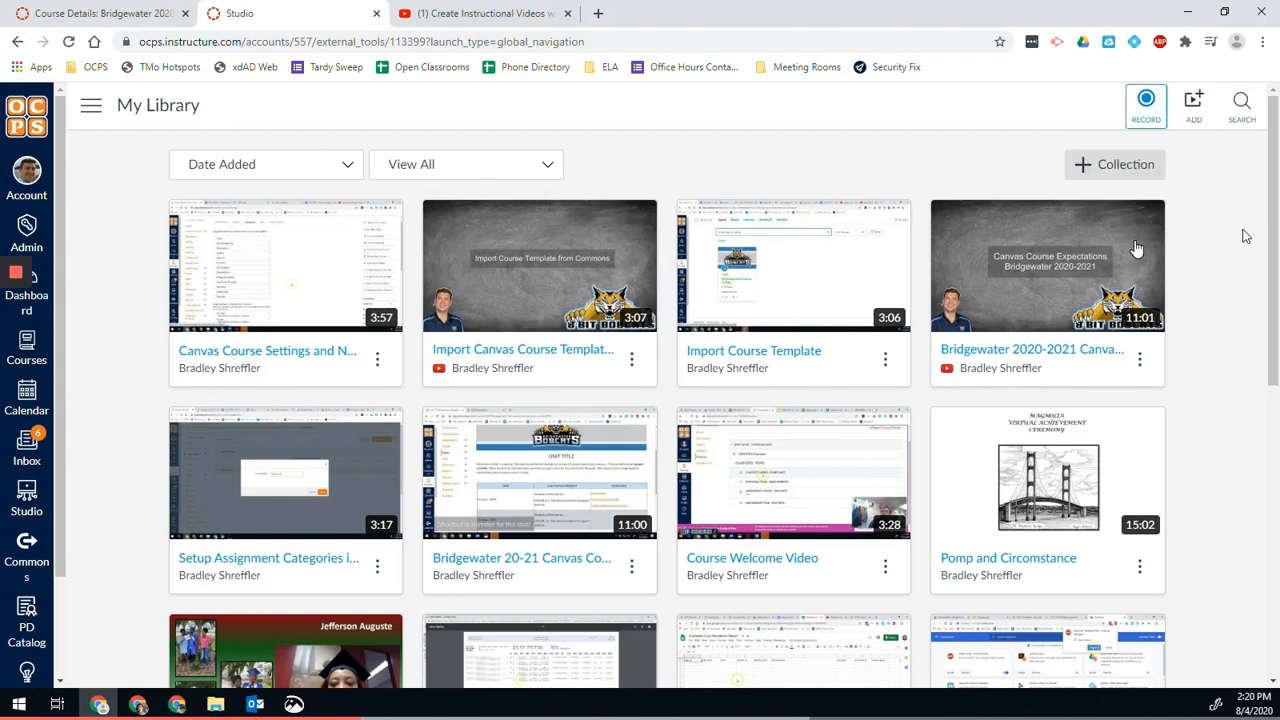
Launch Screen Capture again from Record now that the recorder is installed.
left_click(1146, 104)
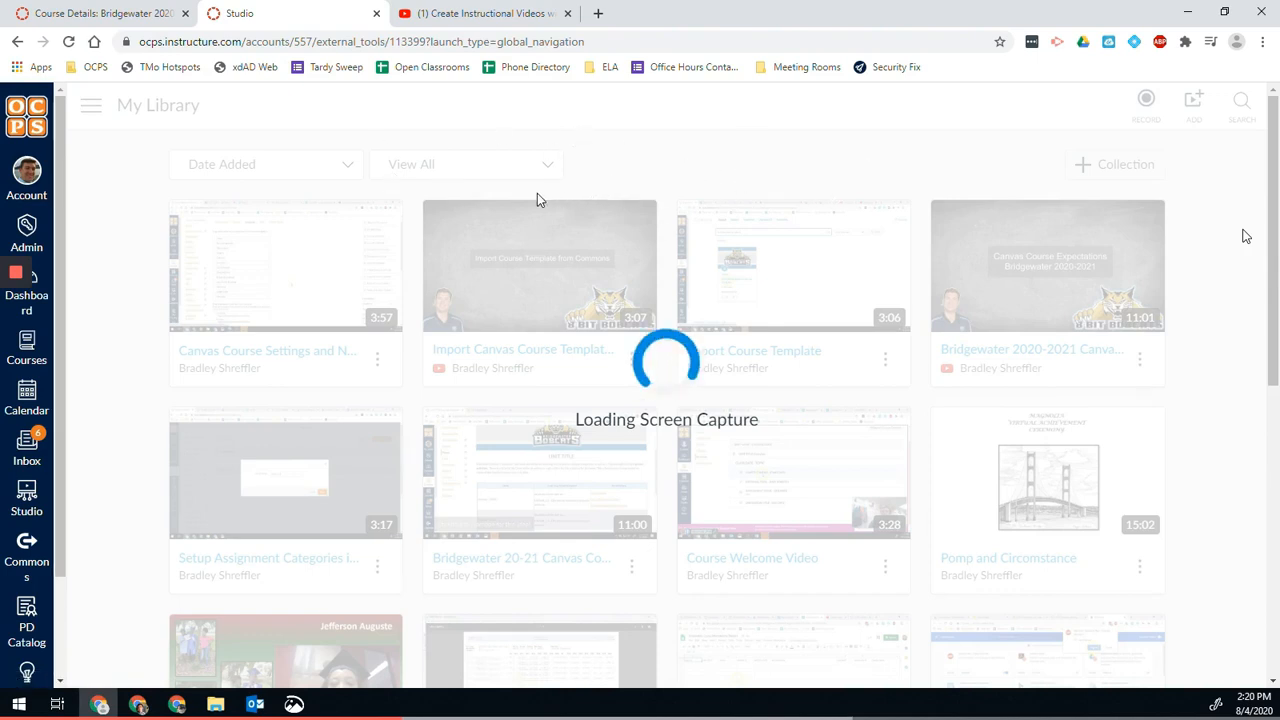
mouse_move(548, 184)
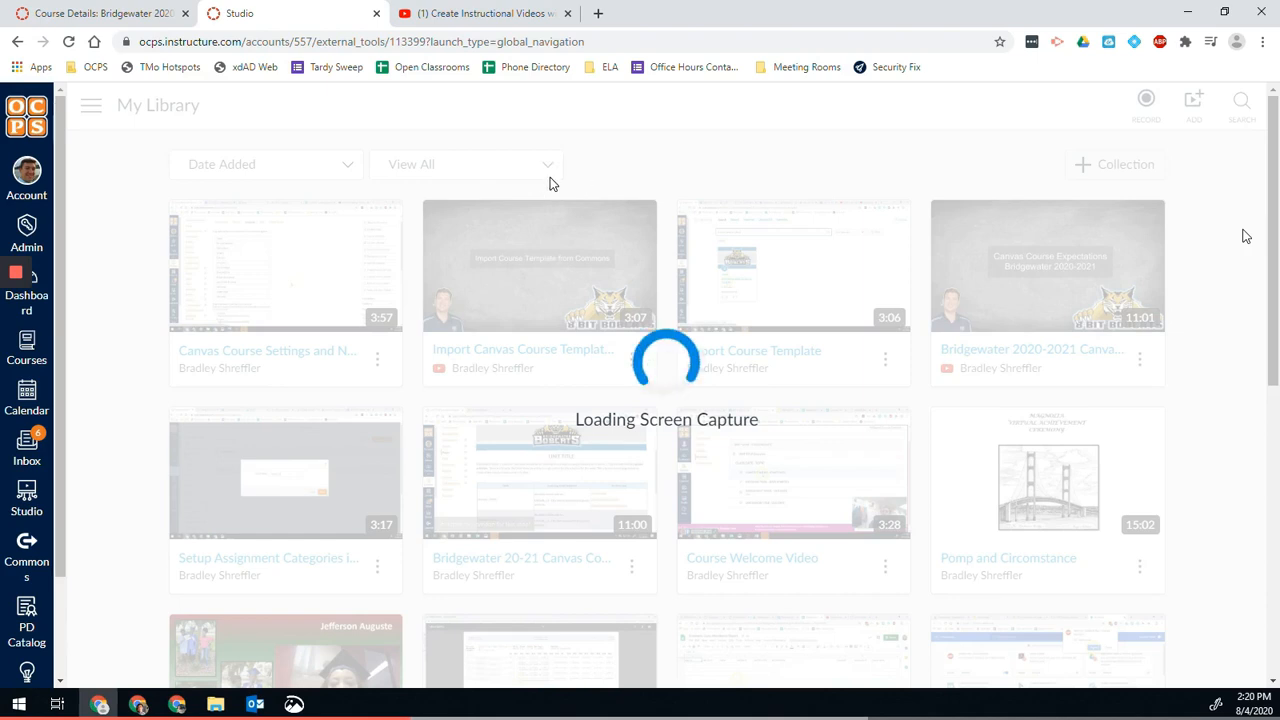
mouse_move(716, 210)
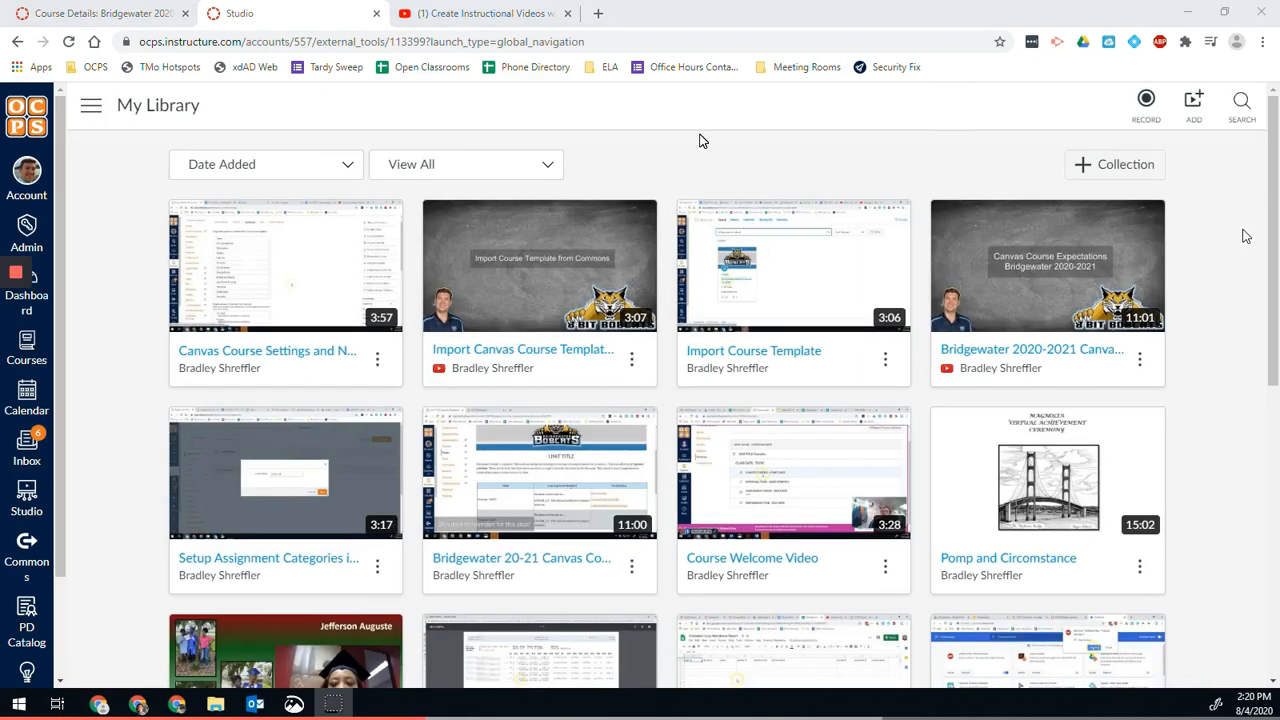
left_click(1146, 104)
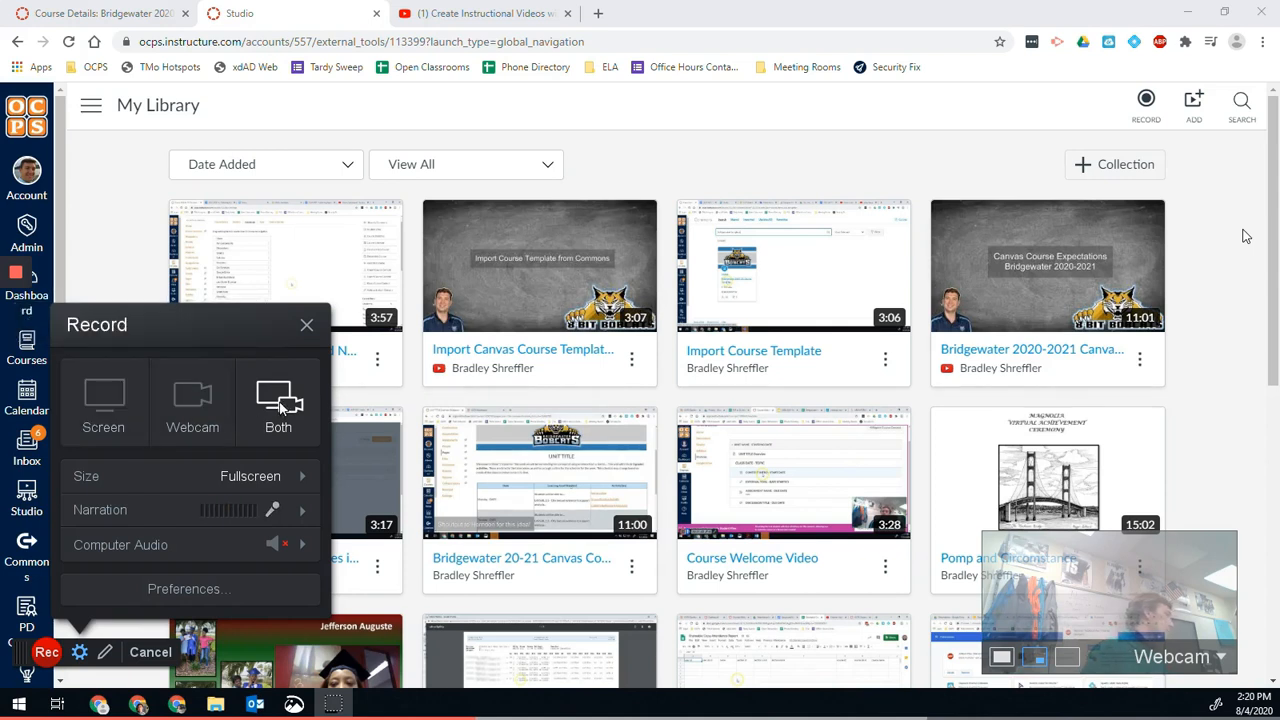
mouse_move(240, 420)
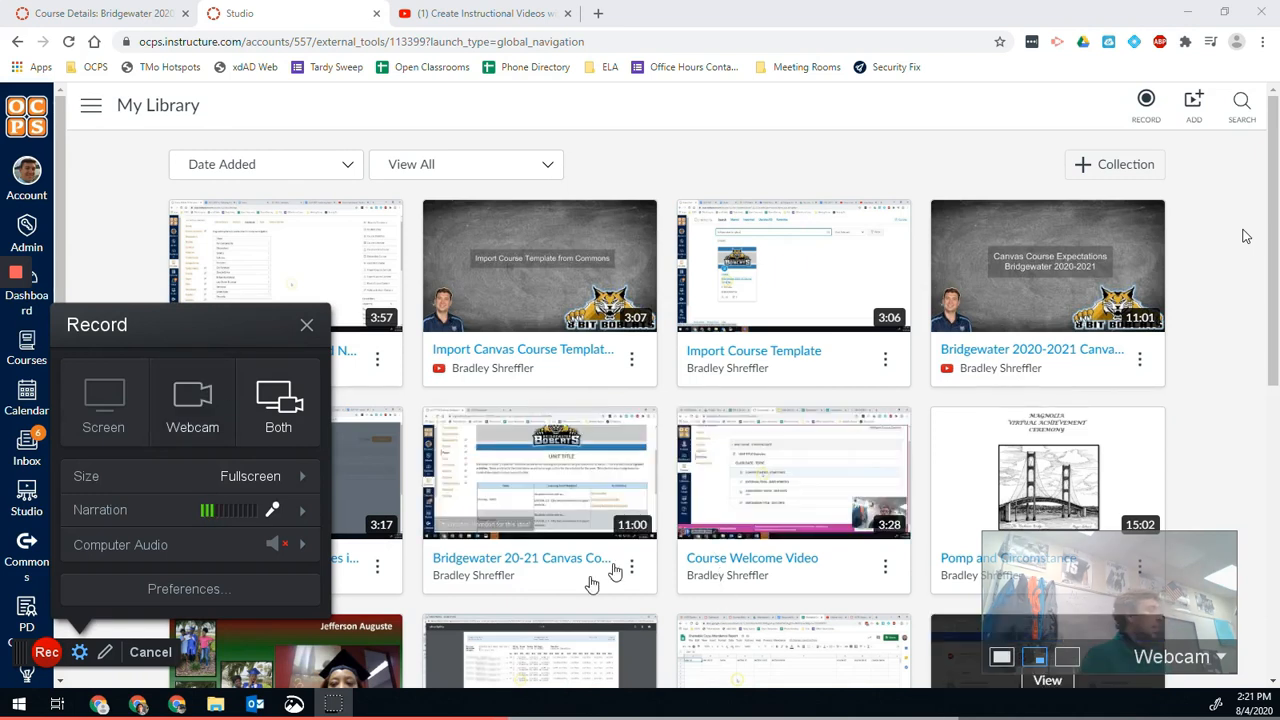
mouse_move(192, 400)
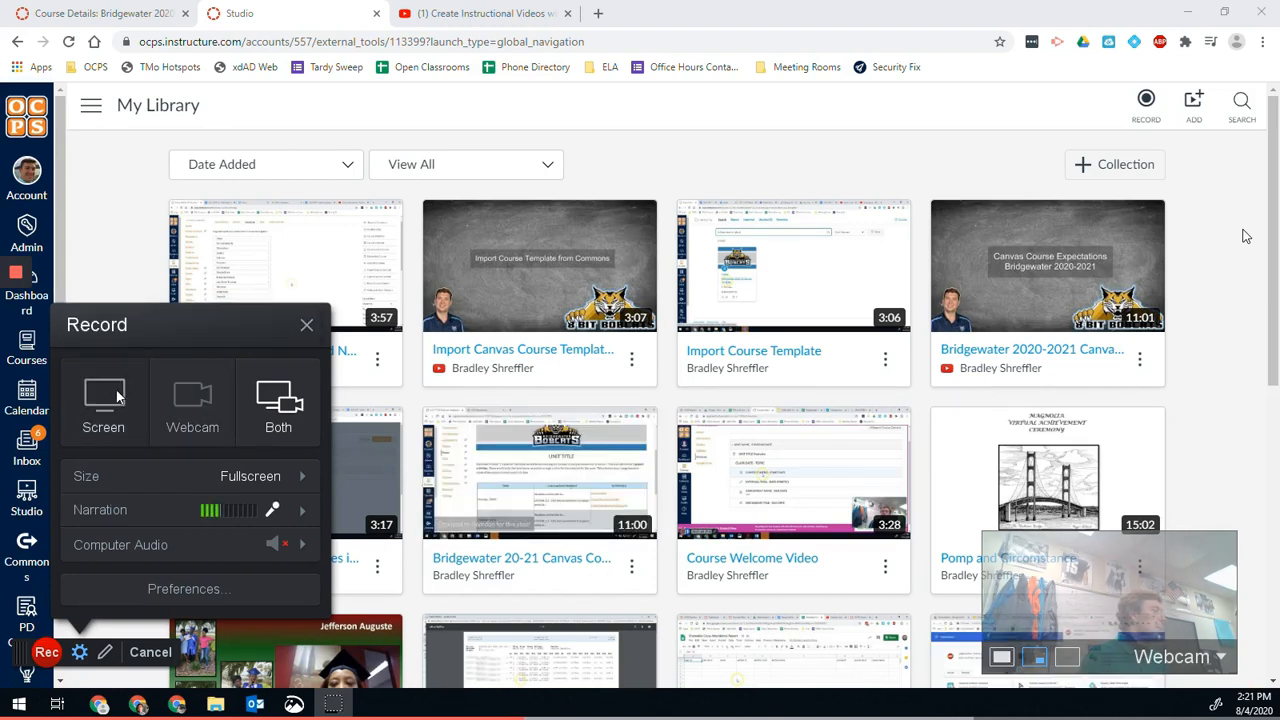
mouse_move(104, 400)
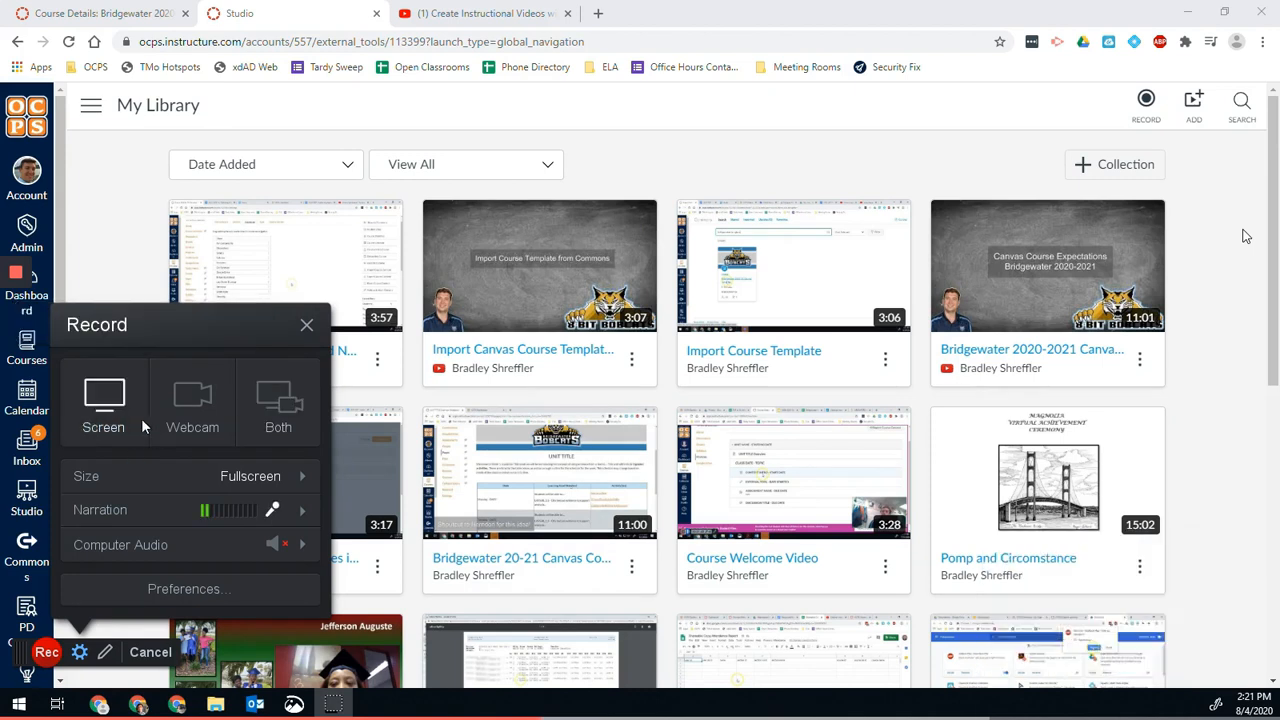
mouse_move(250, 476)
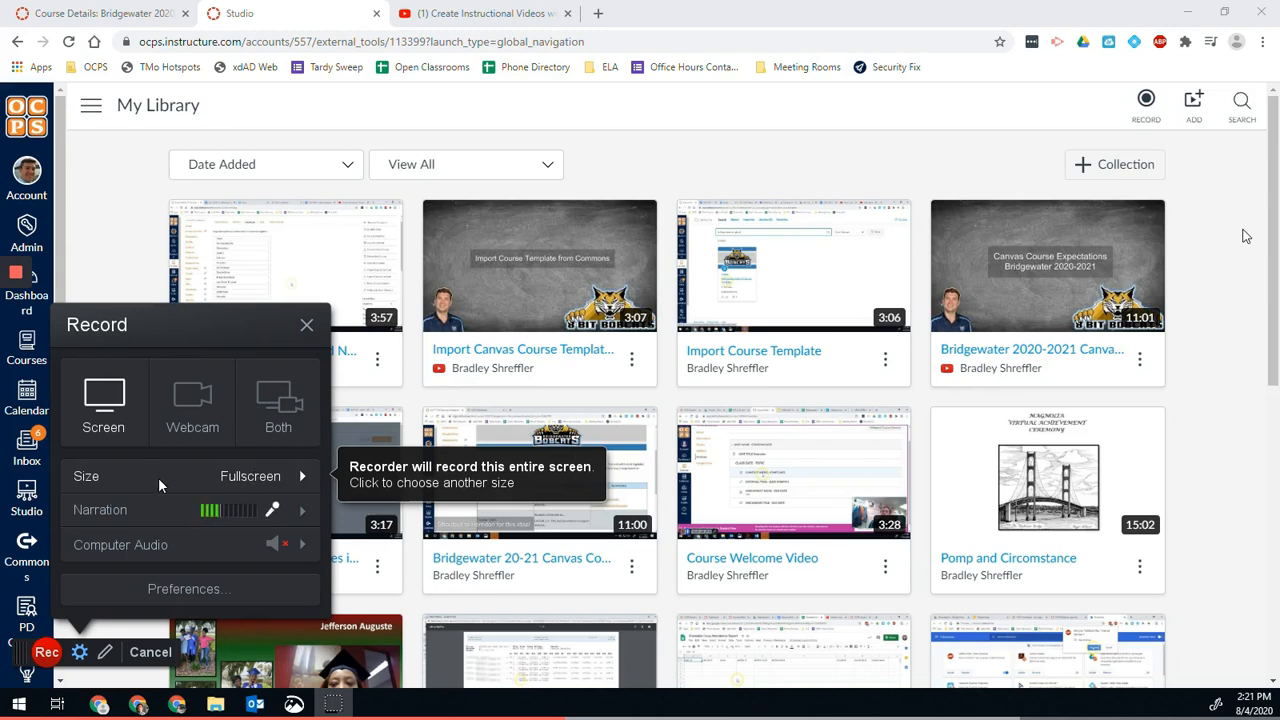
Widen the dashed capture frame over the whole library page and begin recording.
left_click(250, 476)
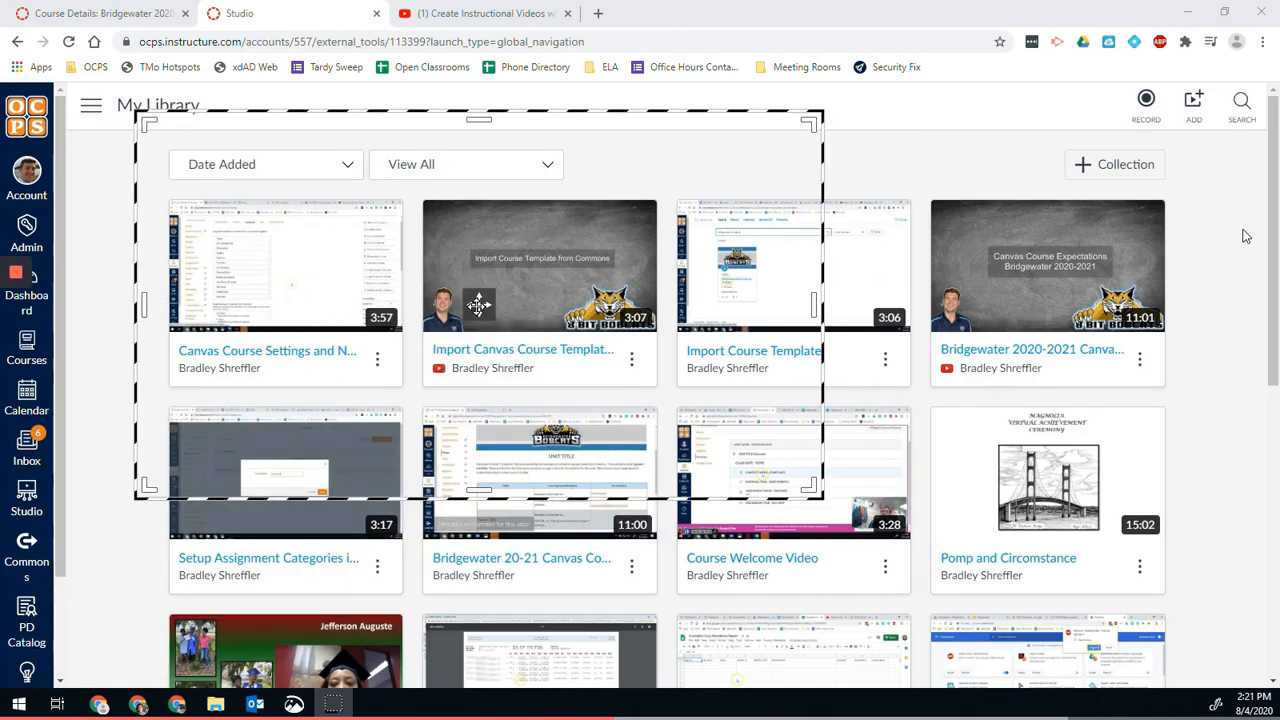
left_click(1146, 100)
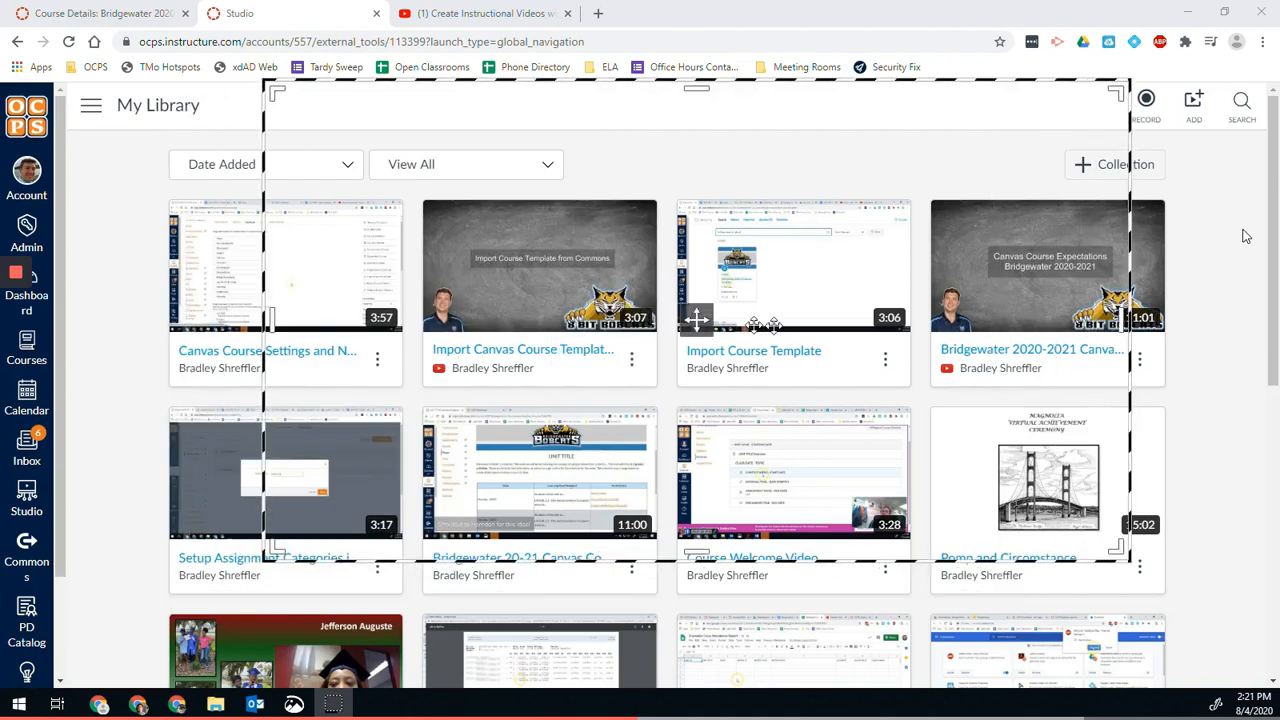
left_click(1146, 104)
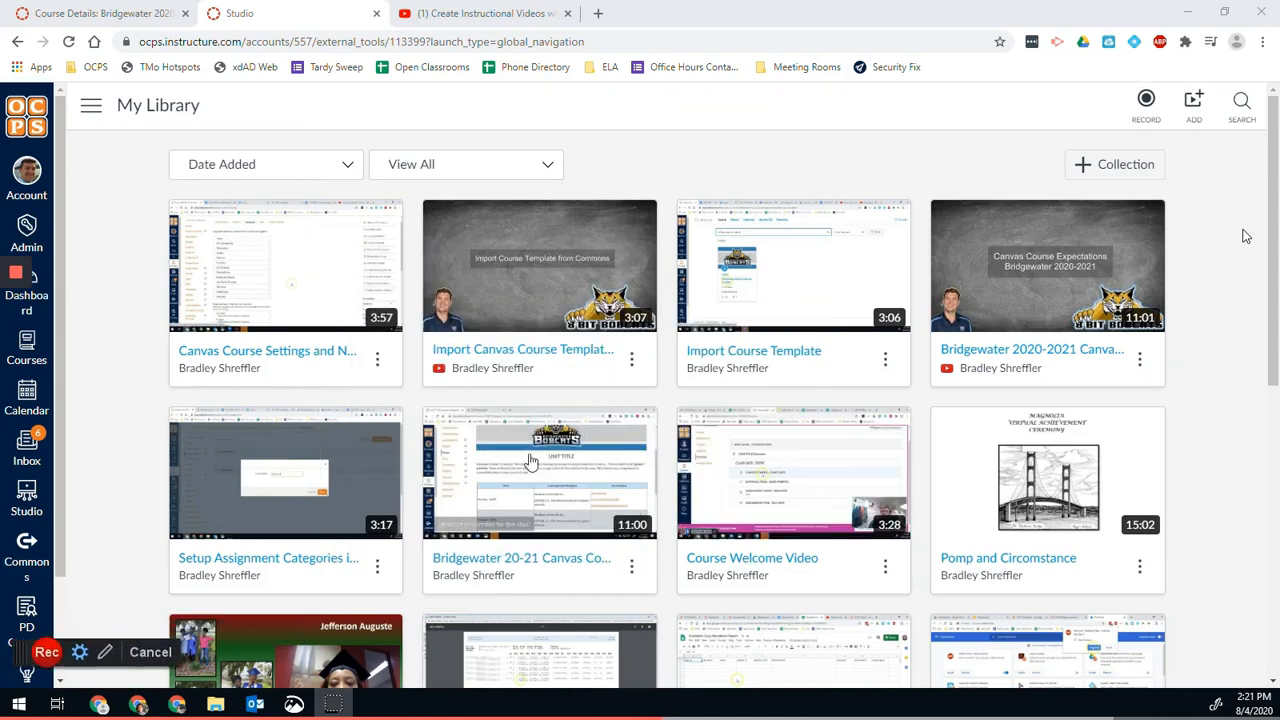
left_click(48, 652)
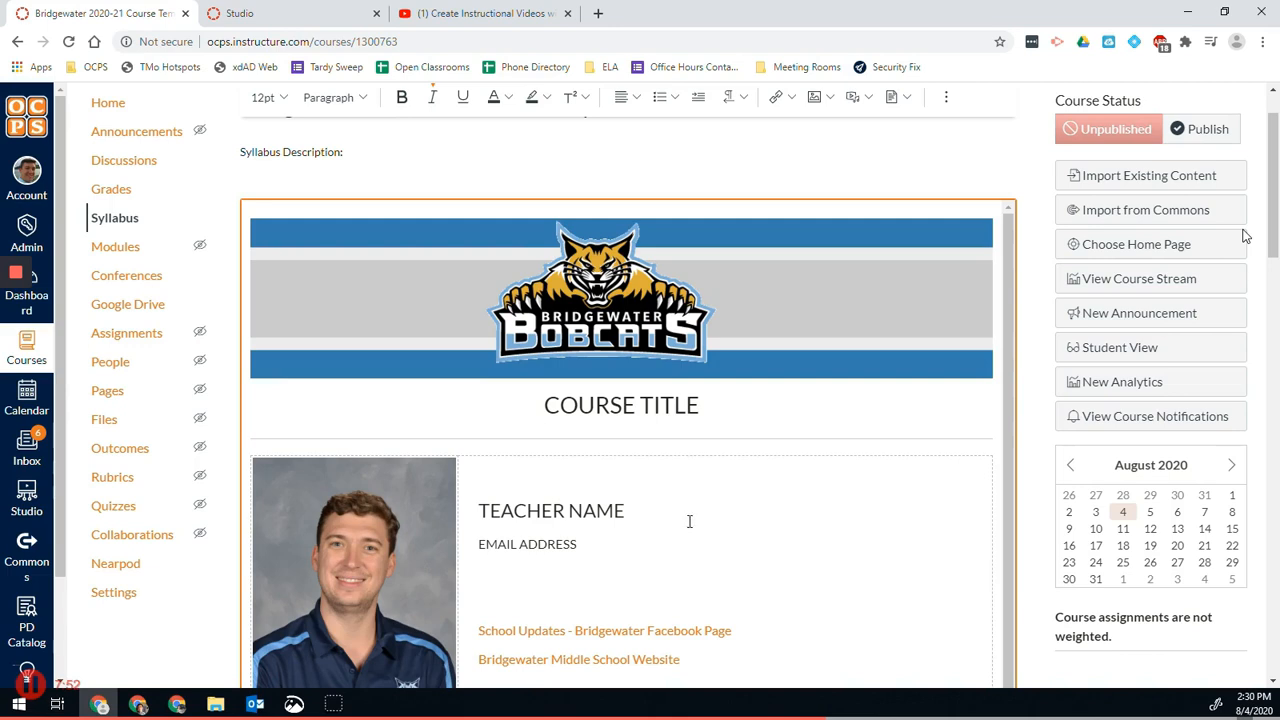
Scroll the Bridgewater syllabus down to its Course Introduction Video section while recording.
scroll("down", 3)
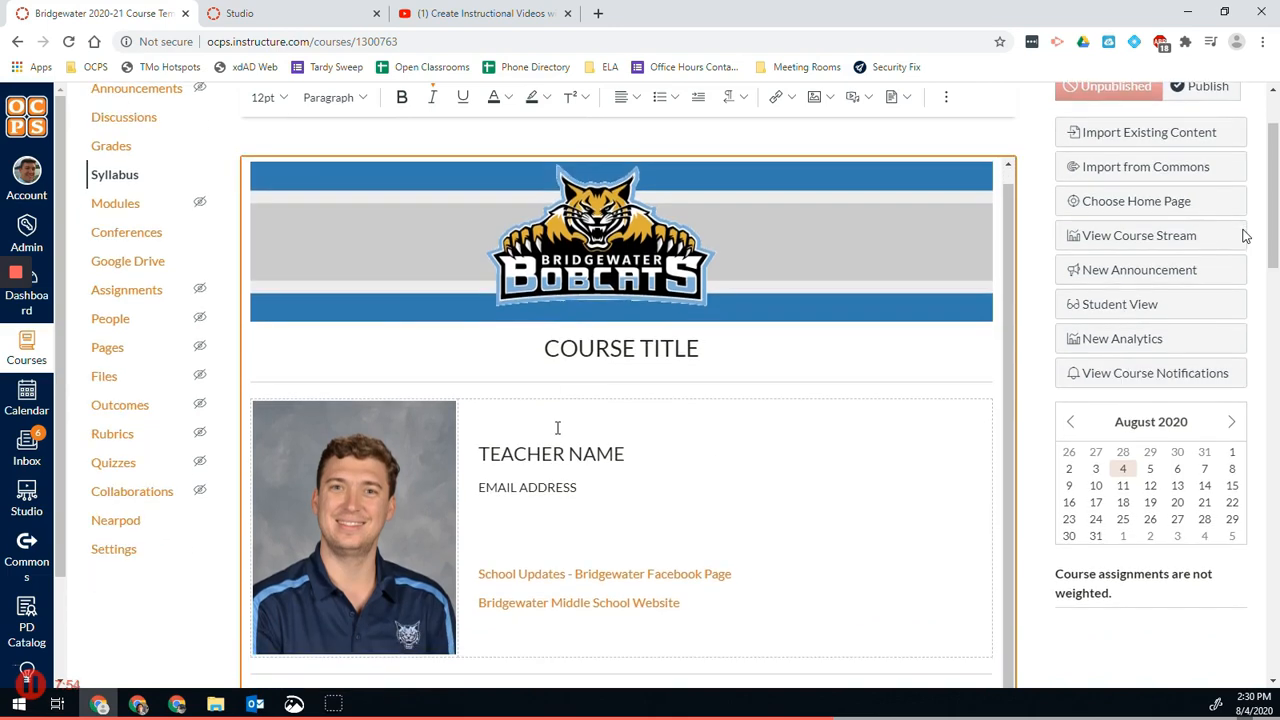
scroll("down", 3)
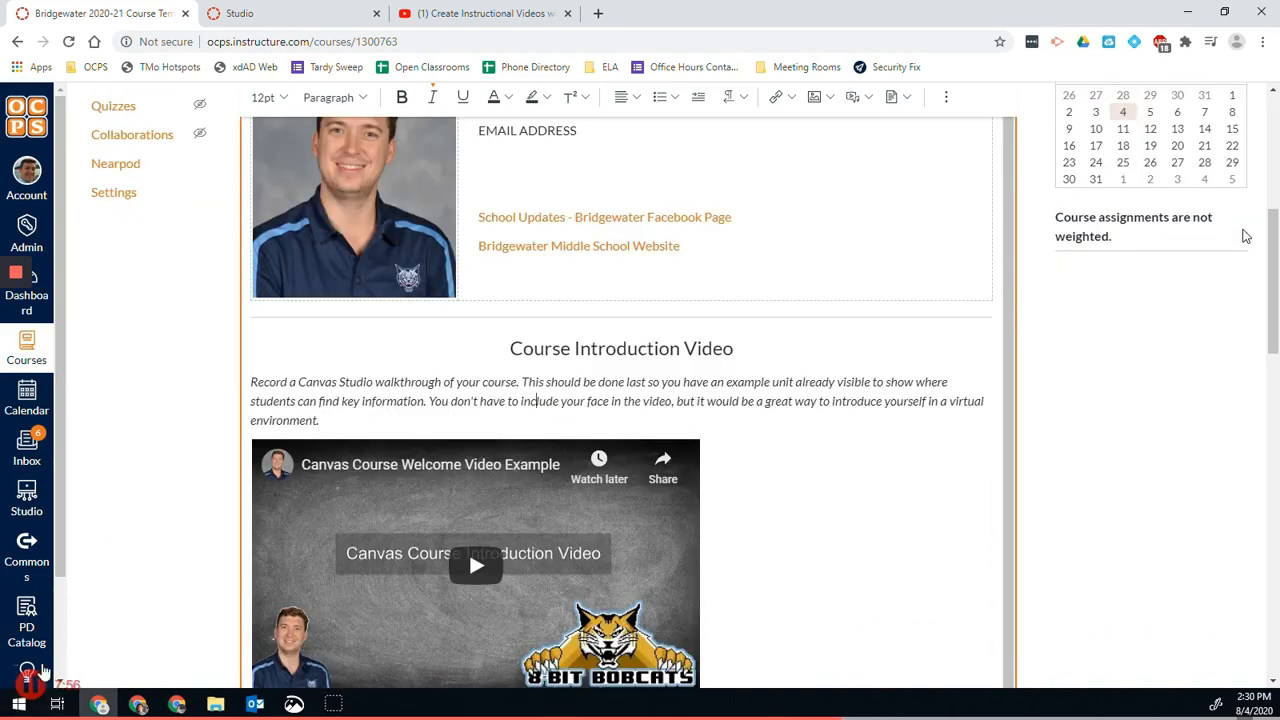
mouse_move(182, 486)
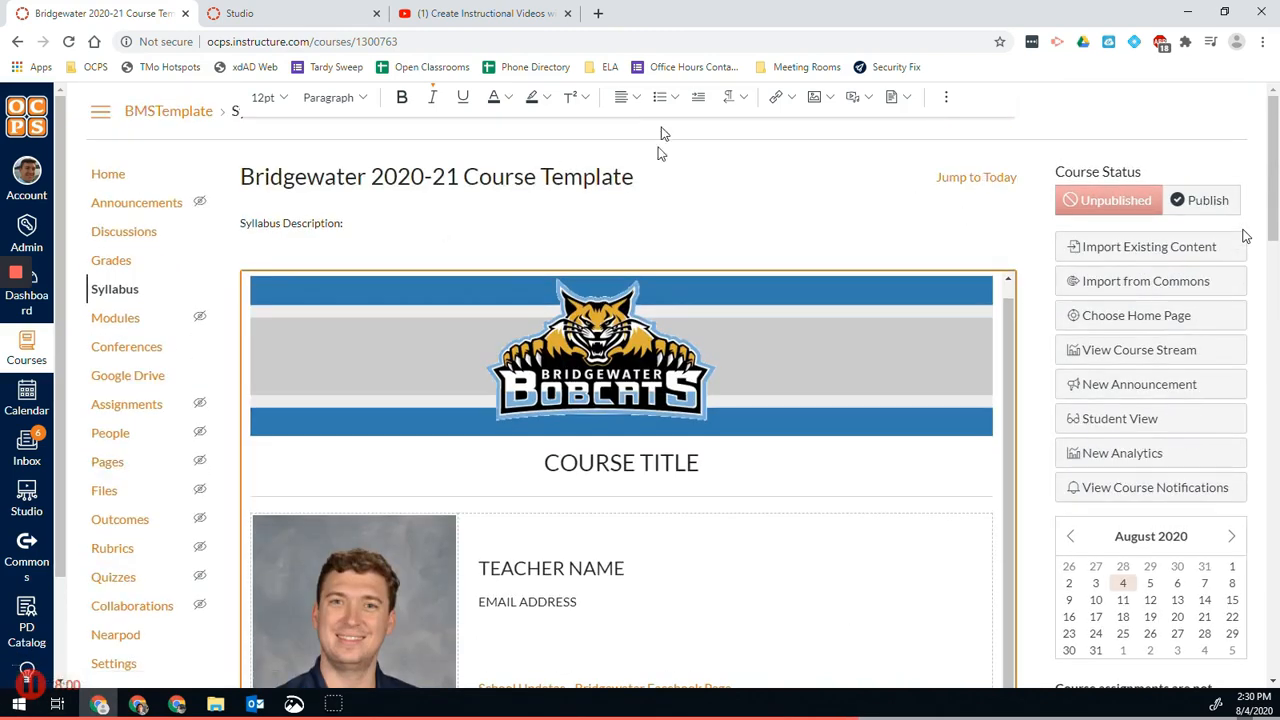
scroll("down", 3)
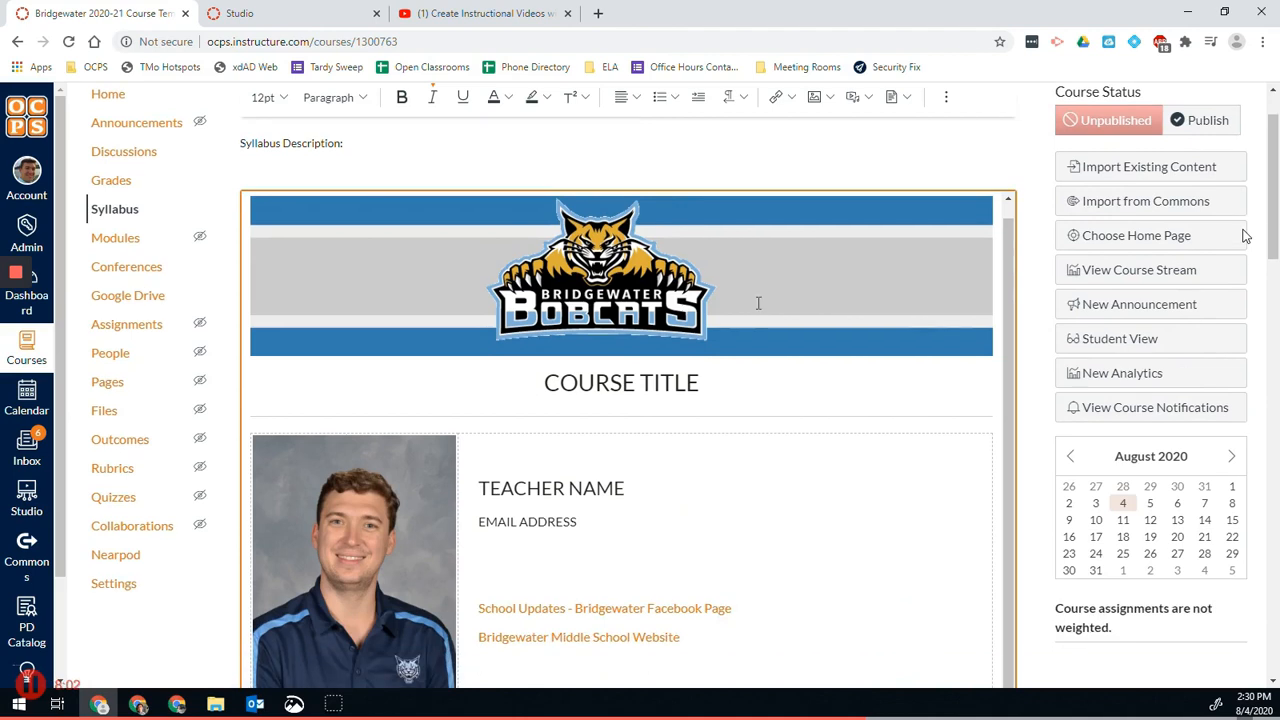
mouse_move(924, 368)
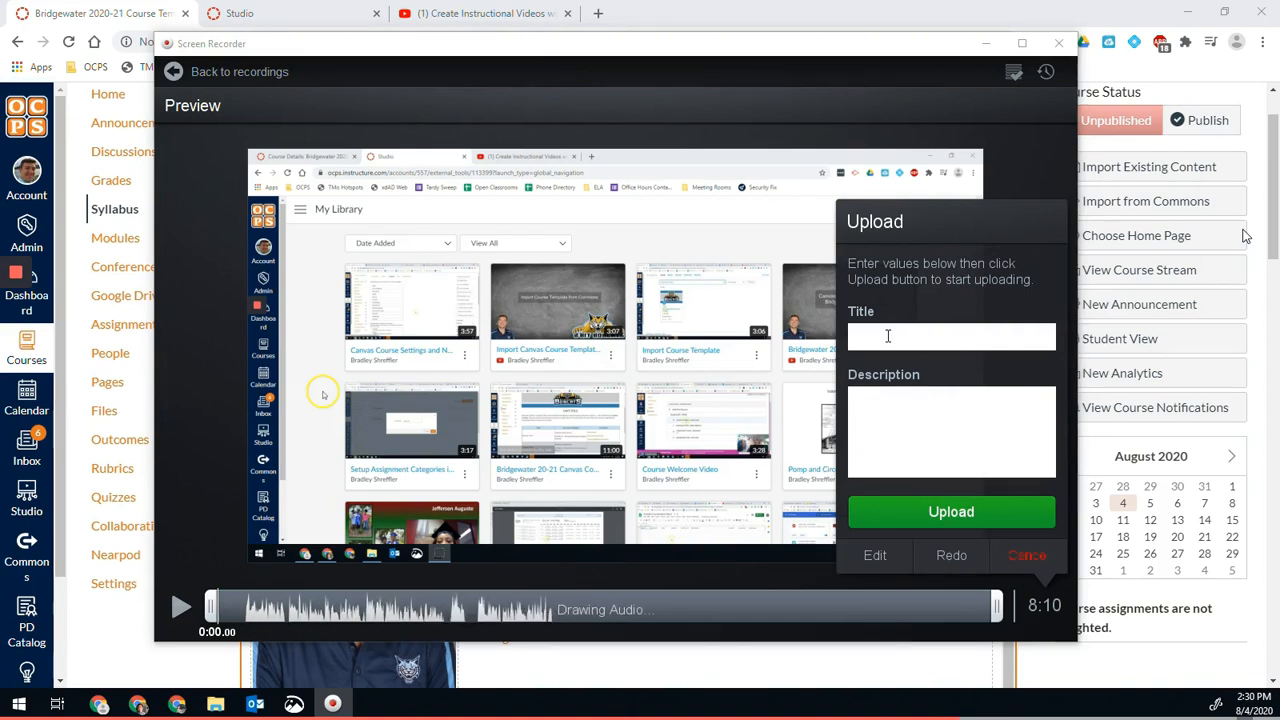
Title the stopped recording 'How to use studio' in the Upload panel.
type("How to use")
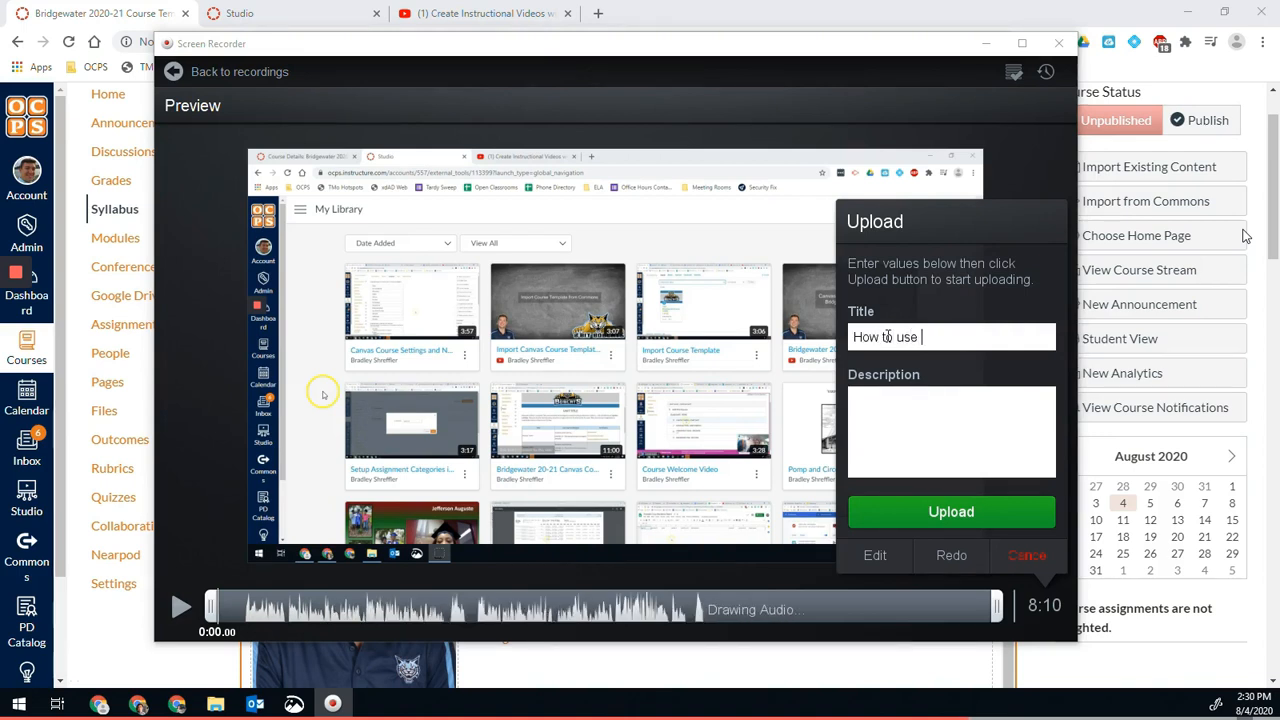
type("studio")
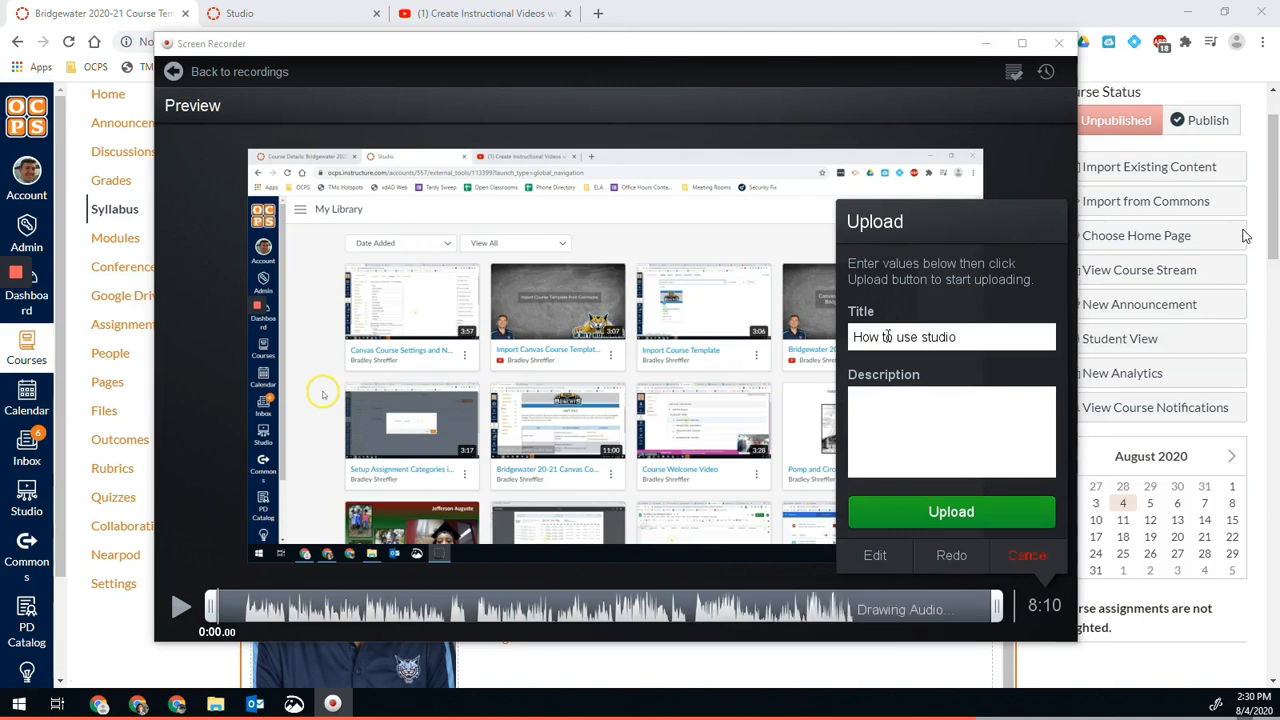
mouse_move(952, 512)
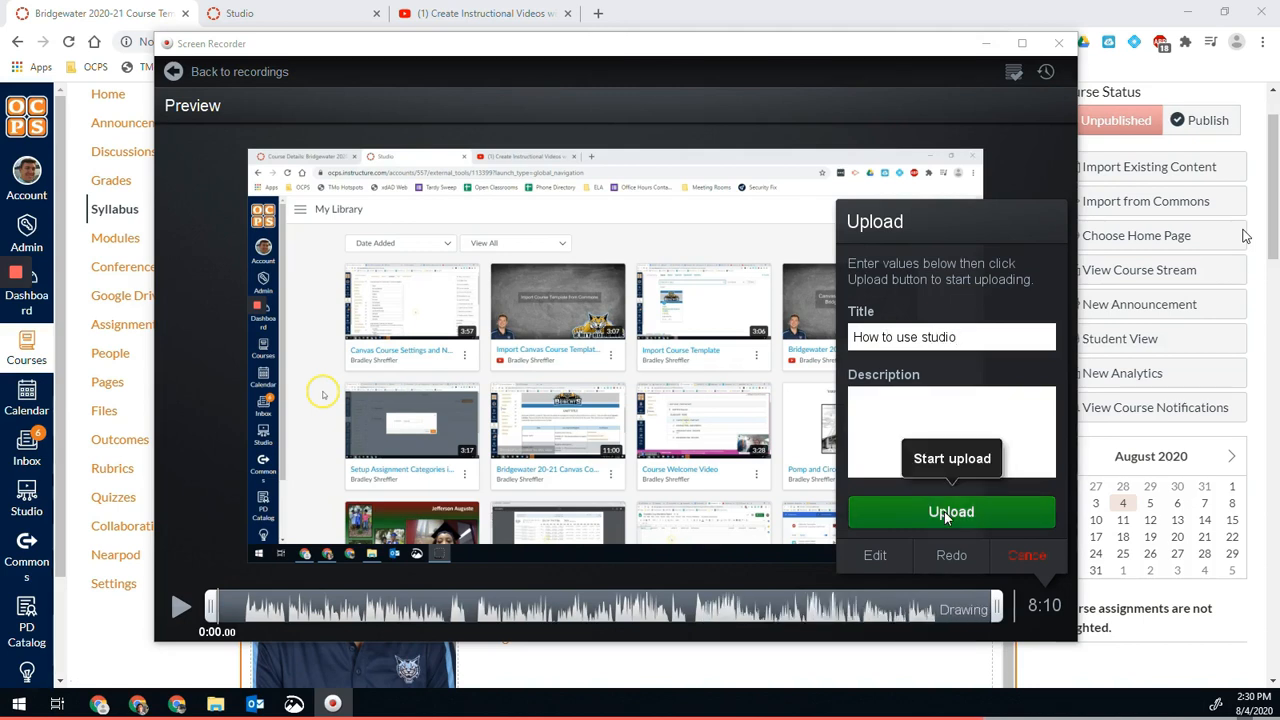
mouse_move(874, 556)
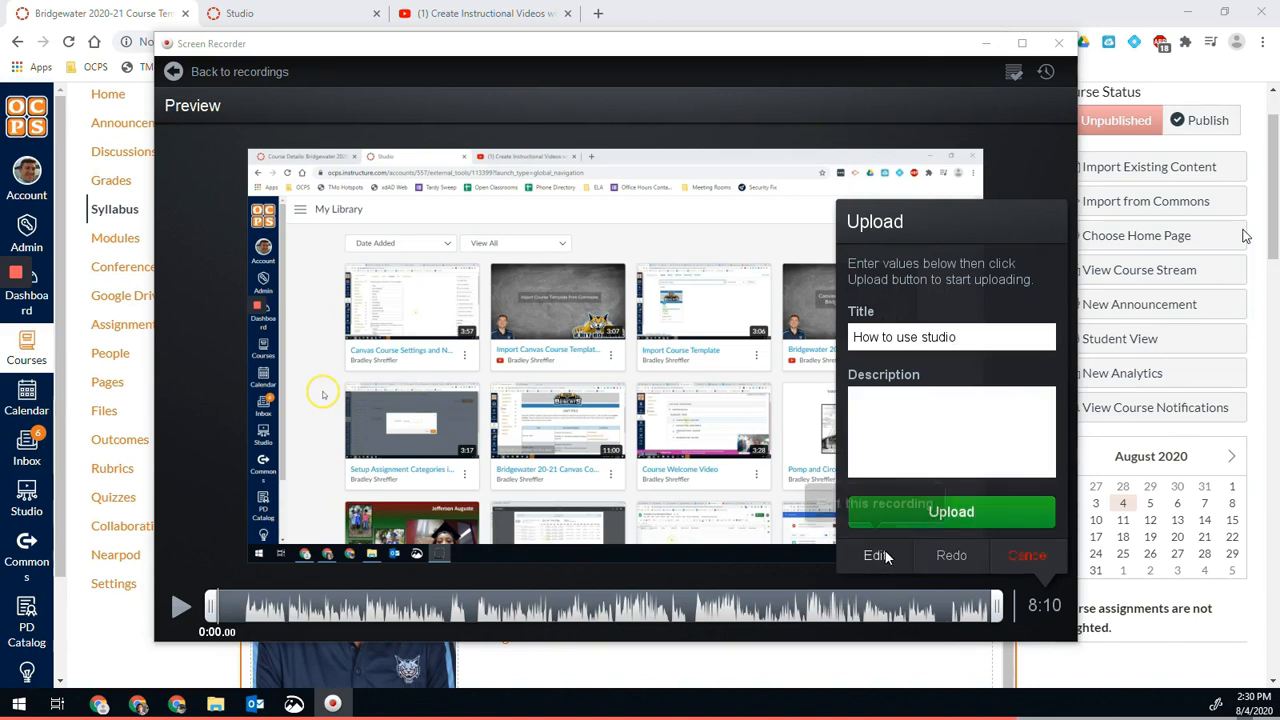
mouse_move(876, 556)
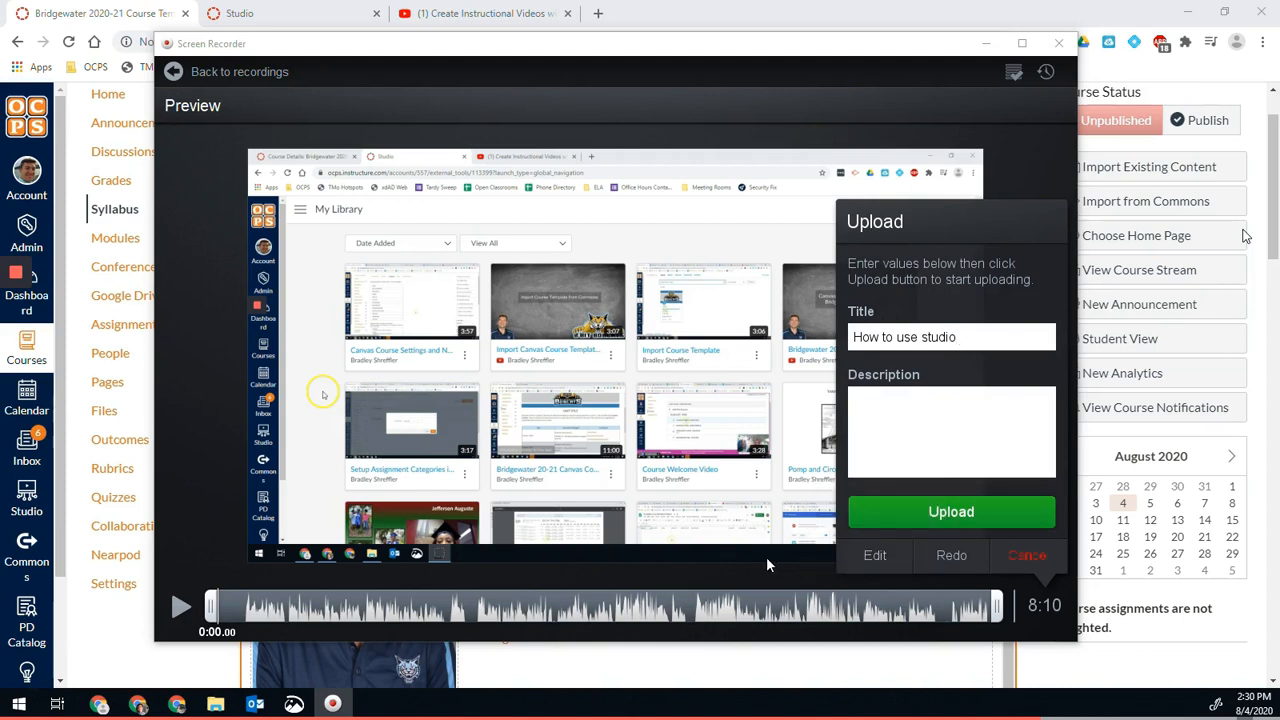
mouse_move(744, 540)
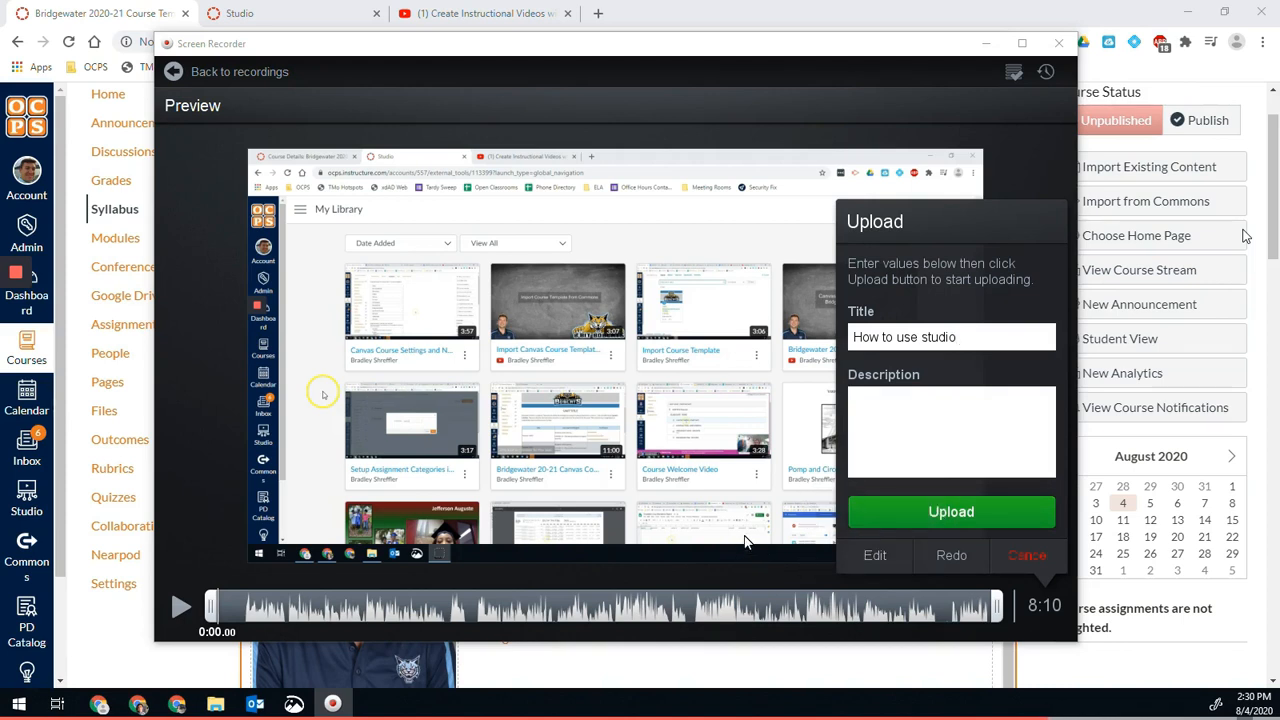
mouse_move(660, 556)
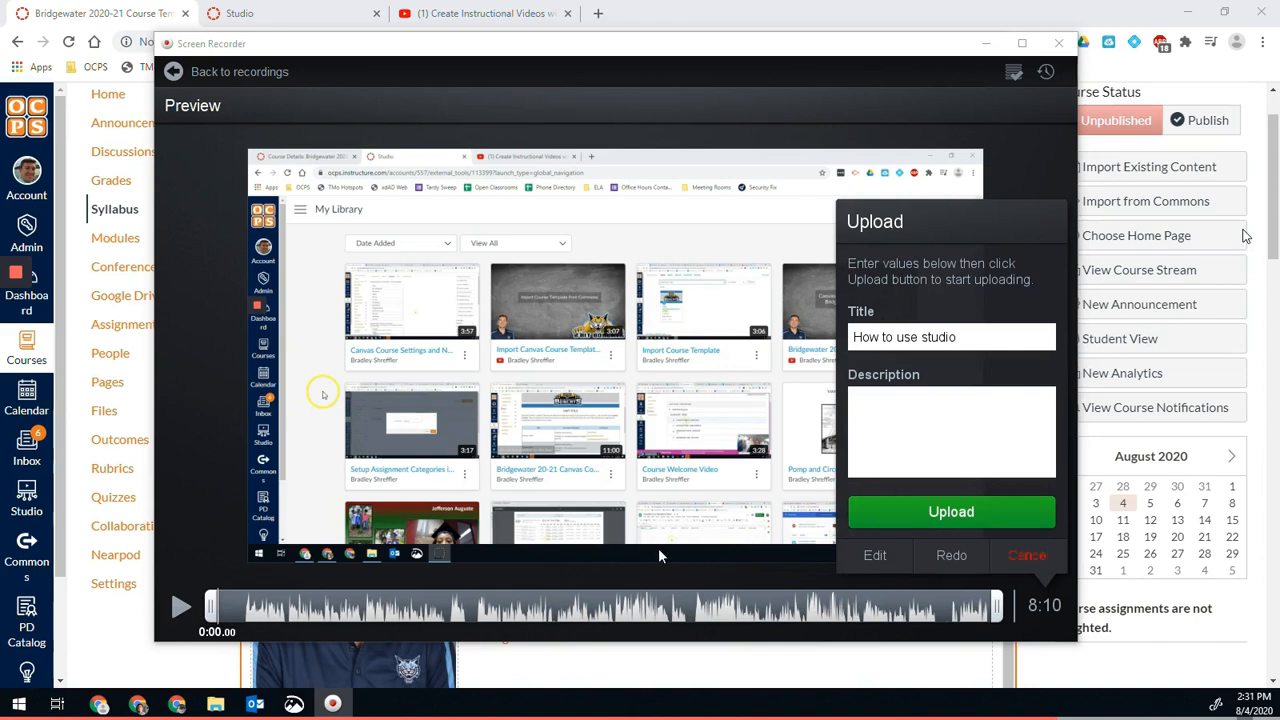
mouse_move(672, 512)
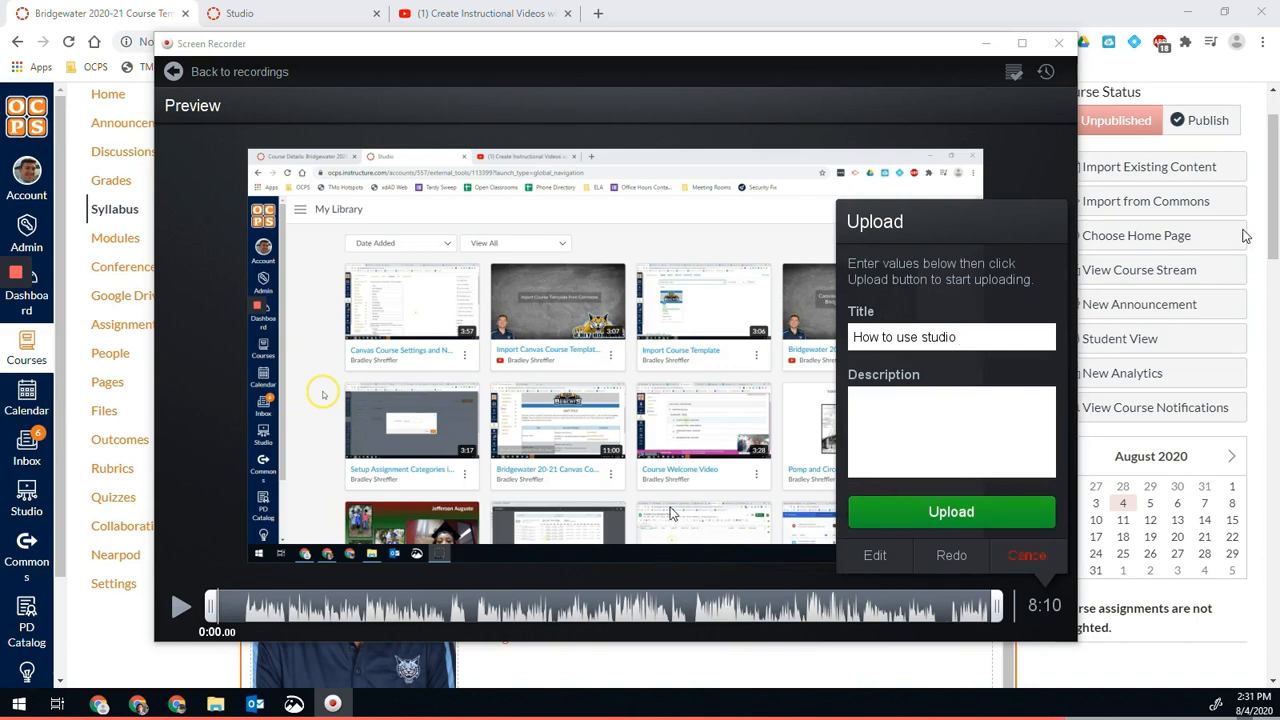